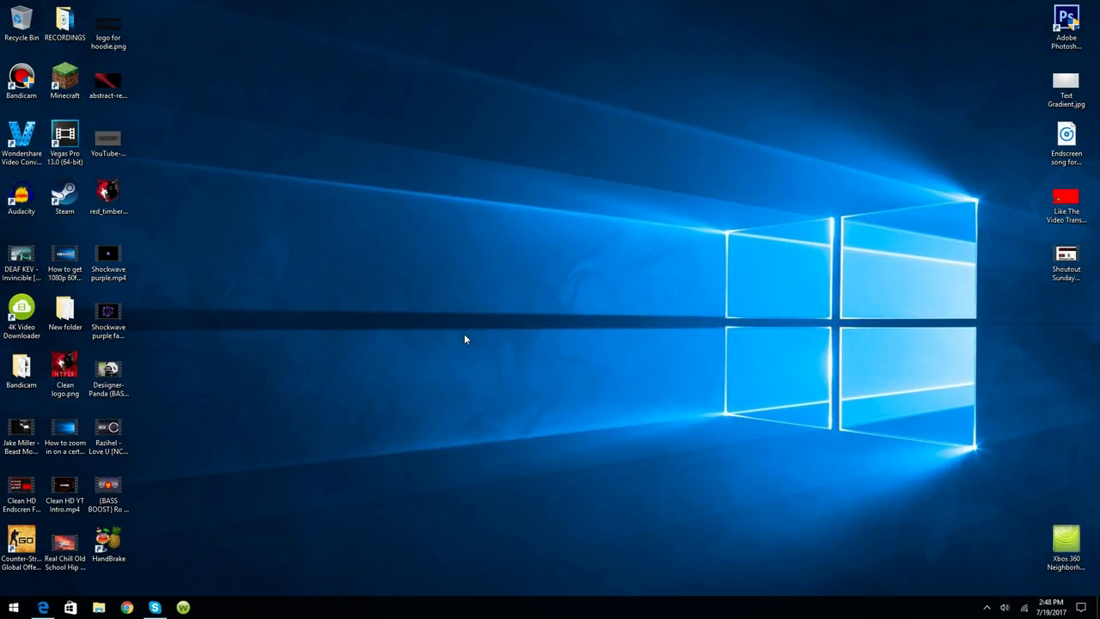
mouse_move(440, 318)
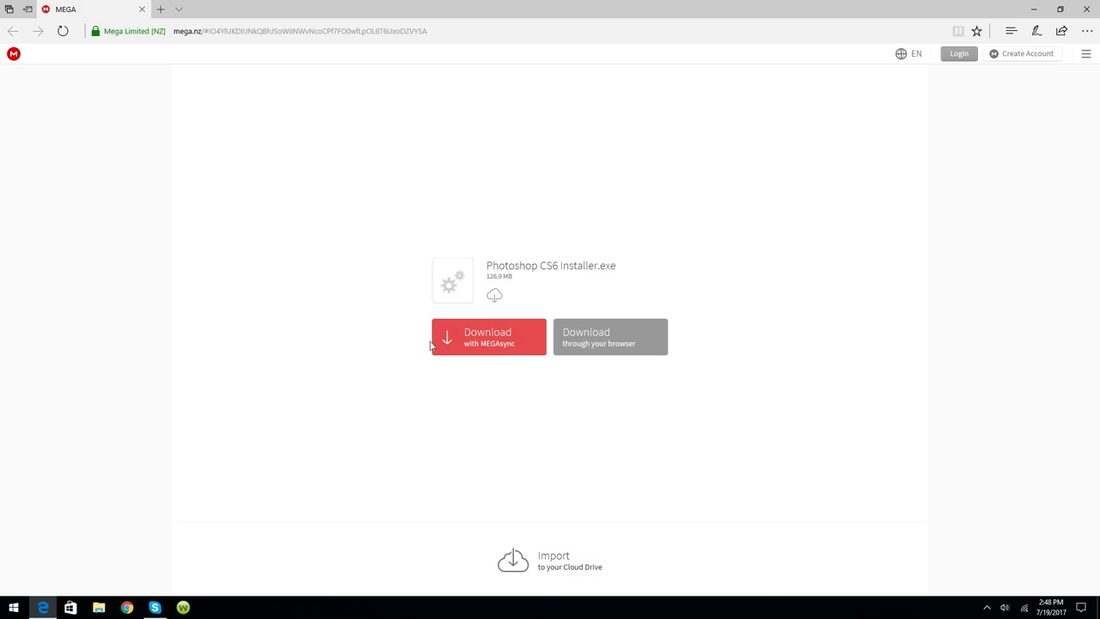
mouse_move(584, 359)
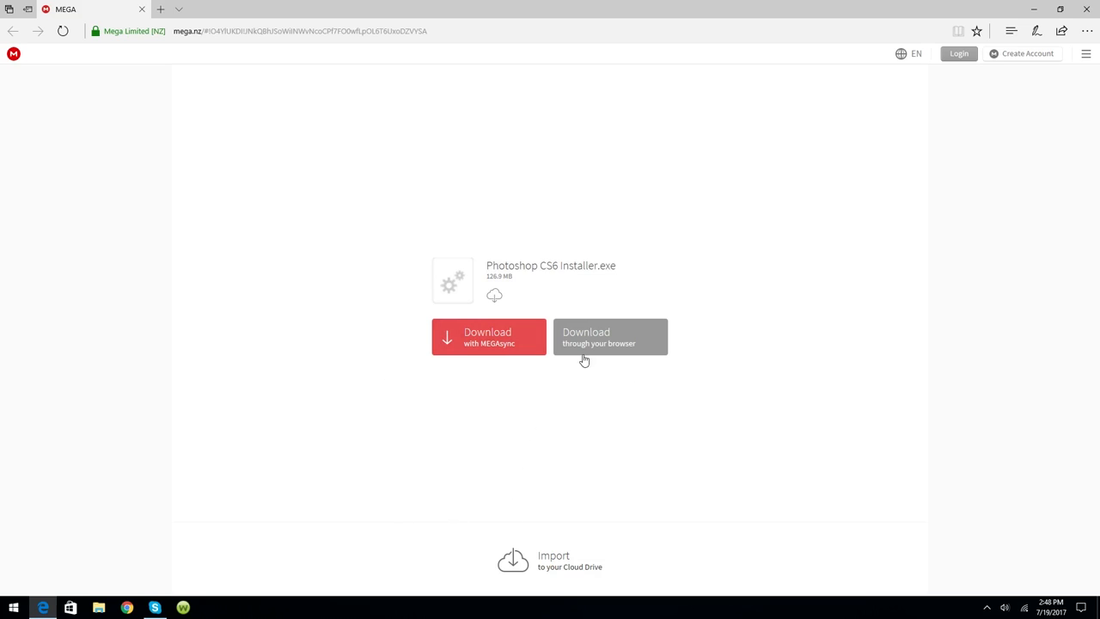
- Download Photoshop CS6 Installer.exe through the browser and let it reach 100%
click(608, 337)
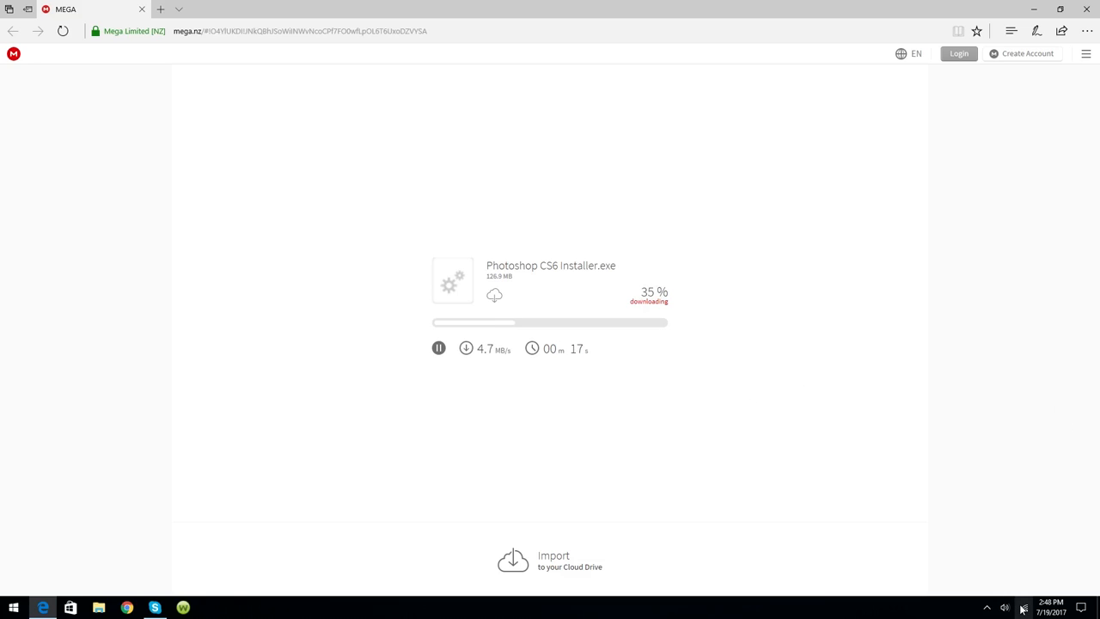
click(1006, 608)
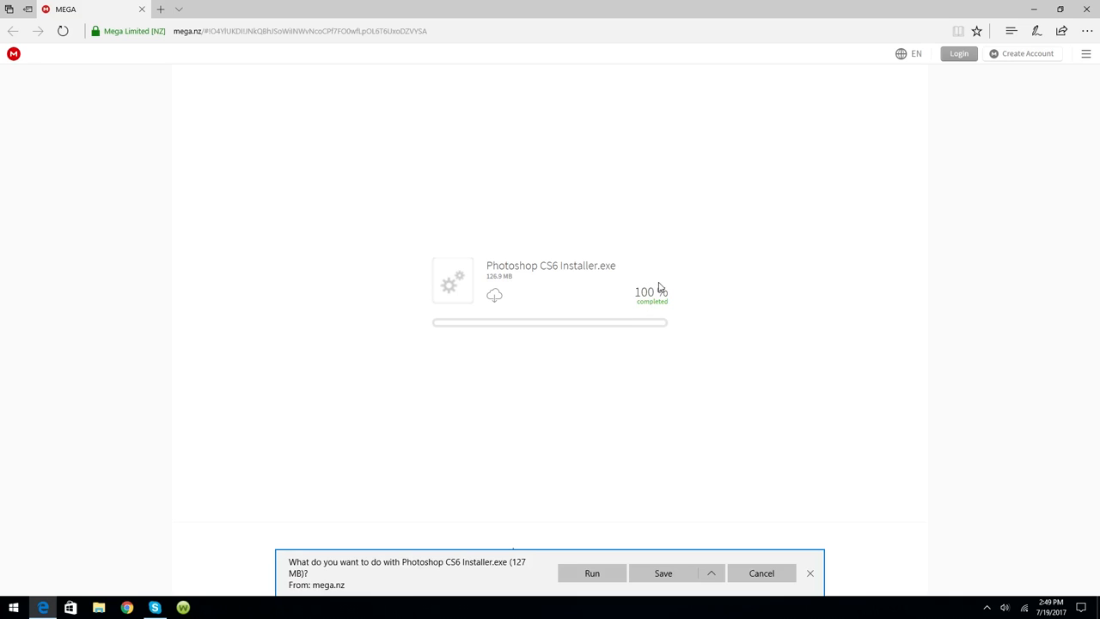
- Save the downloaded installer and show its Downloads folder in File Explorer
click(663, 574)
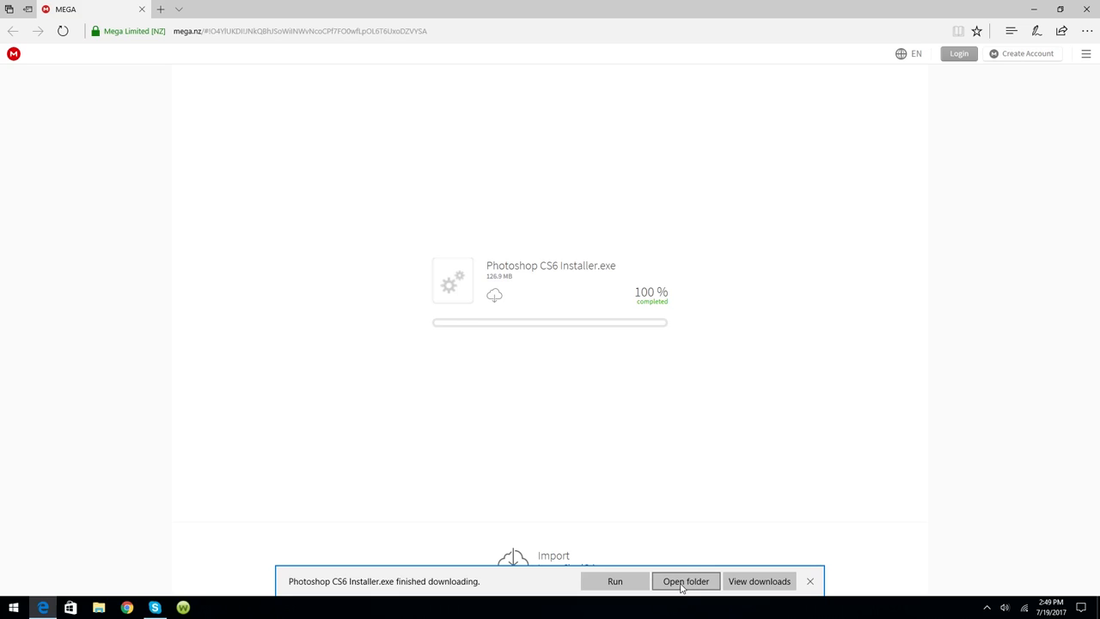
click(686, 581)
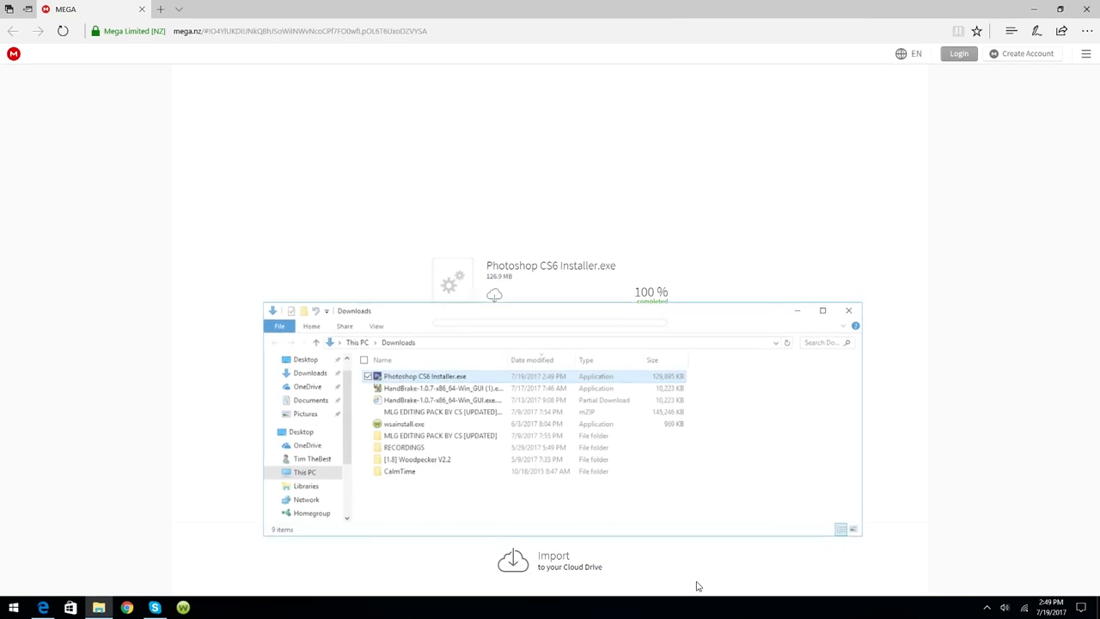
- Move Photoshop CS6 Installer.exe from Downloads to the desktop and close the folder window
click(423, 374)
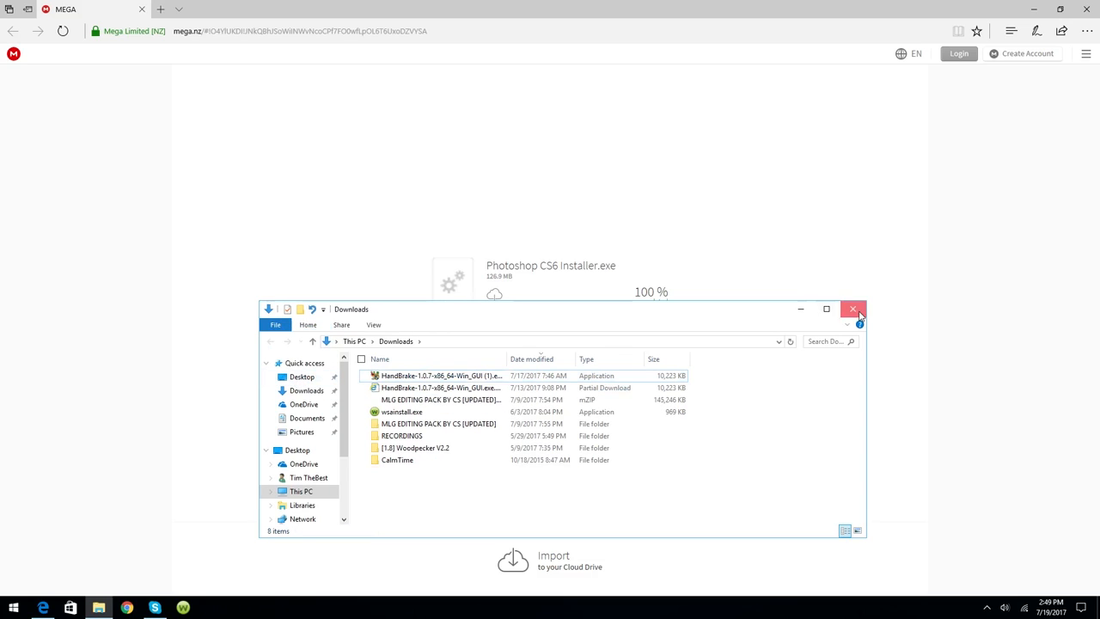
click(852, 309)
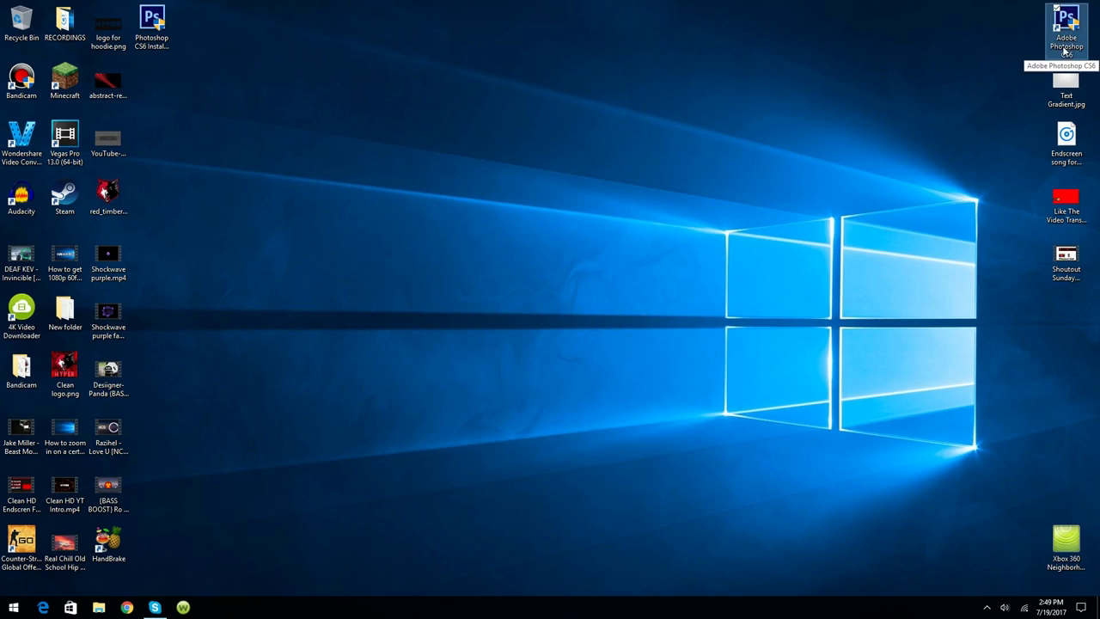
mouse_move(151, 21)
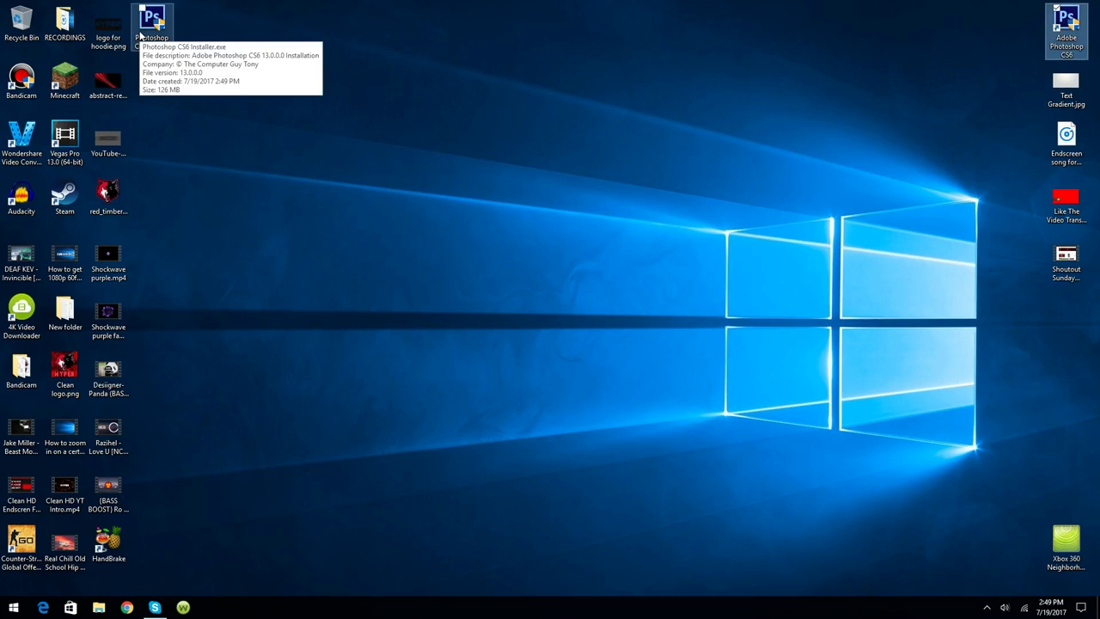
mouse_move(213, 127)
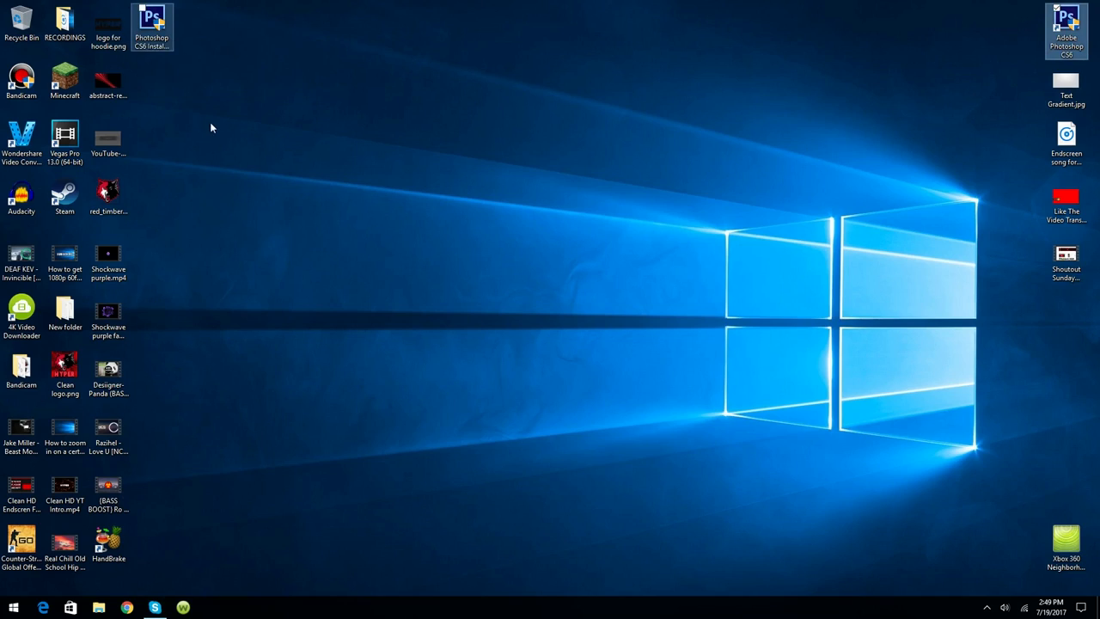
- Launch the Photoshop CS6 installer from its desktop icon in the top row
click(152, 28)
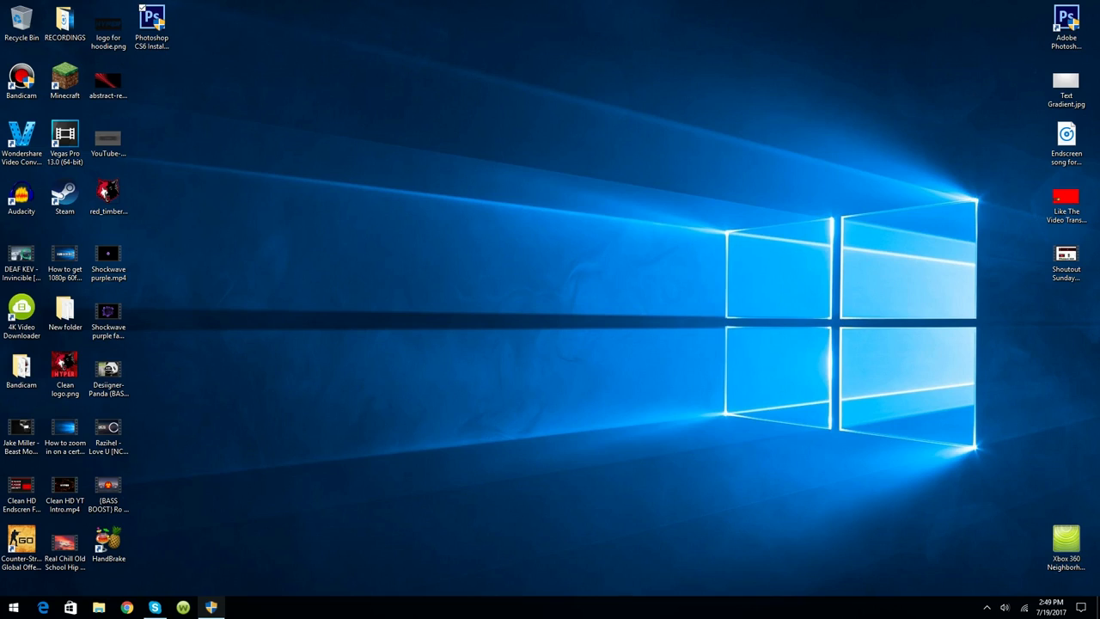
mouse_move(506, 399)
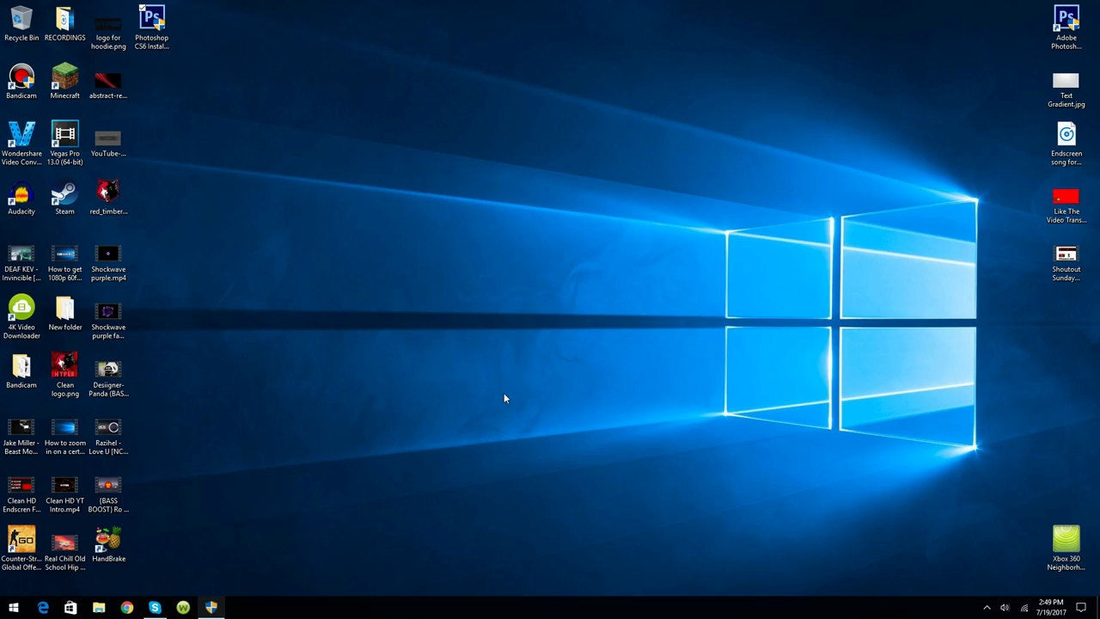
mouse_move(543, 343)
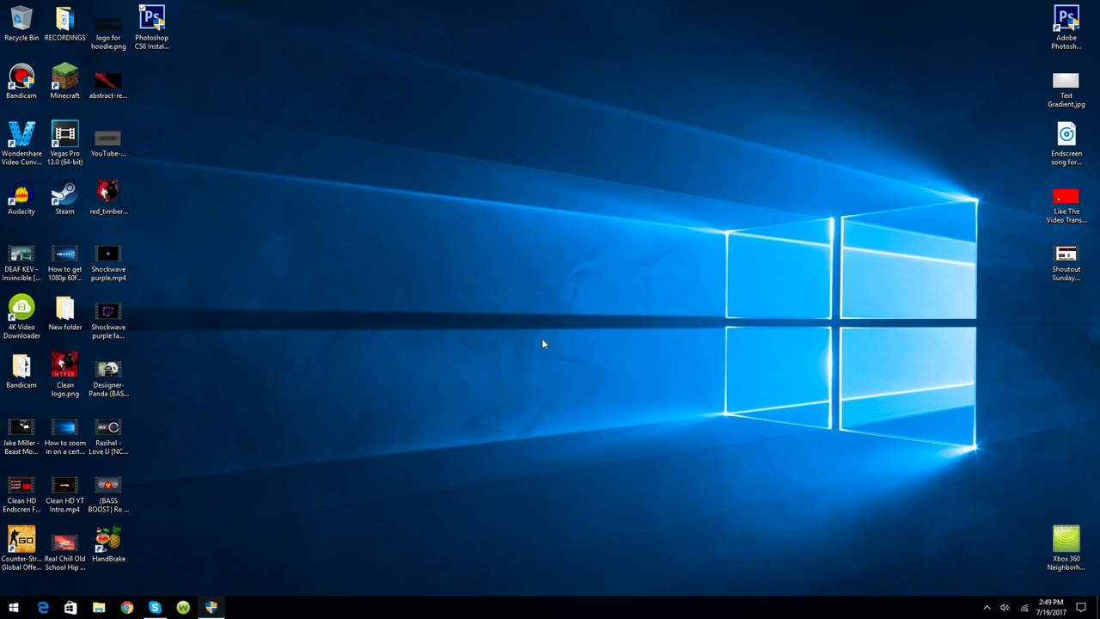
mouse_move(609, 426)
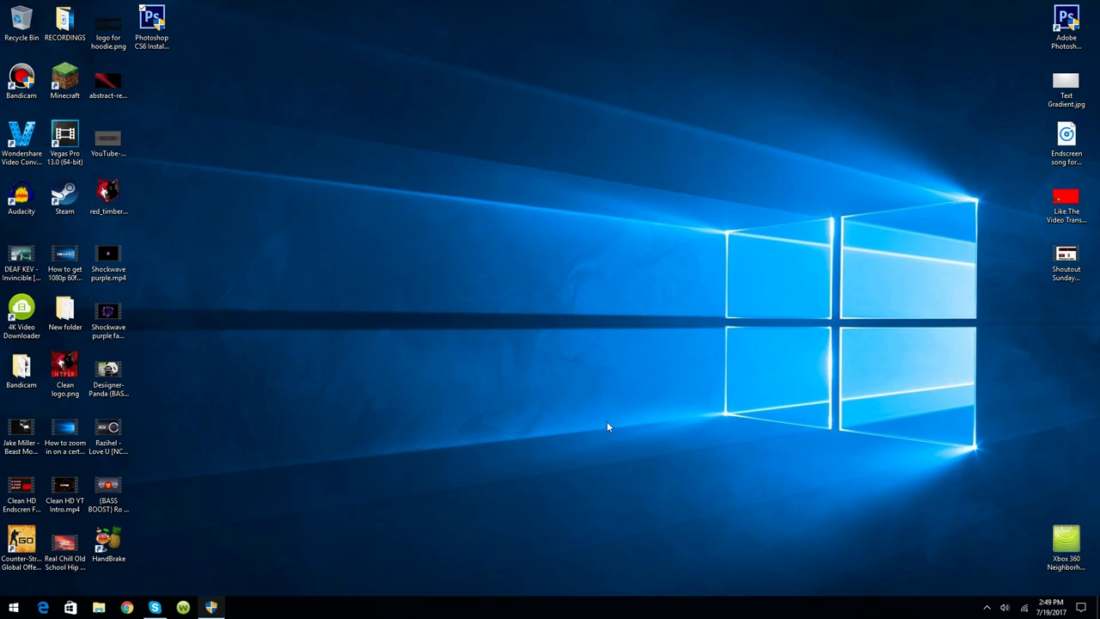
mouse_move(636, 344)
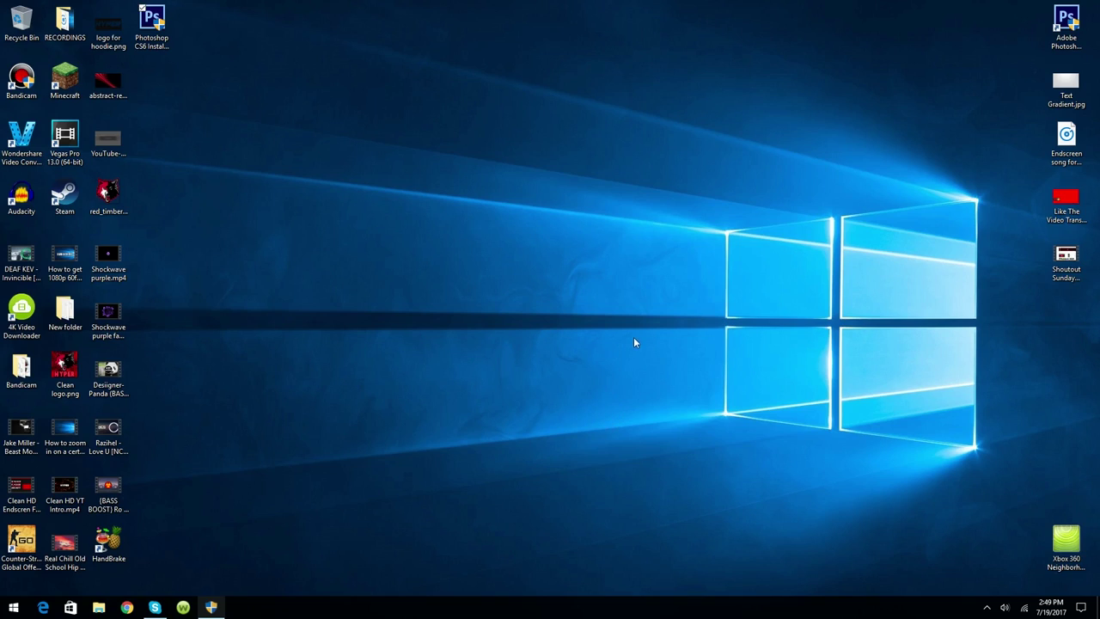
mouse_move(536, 335)
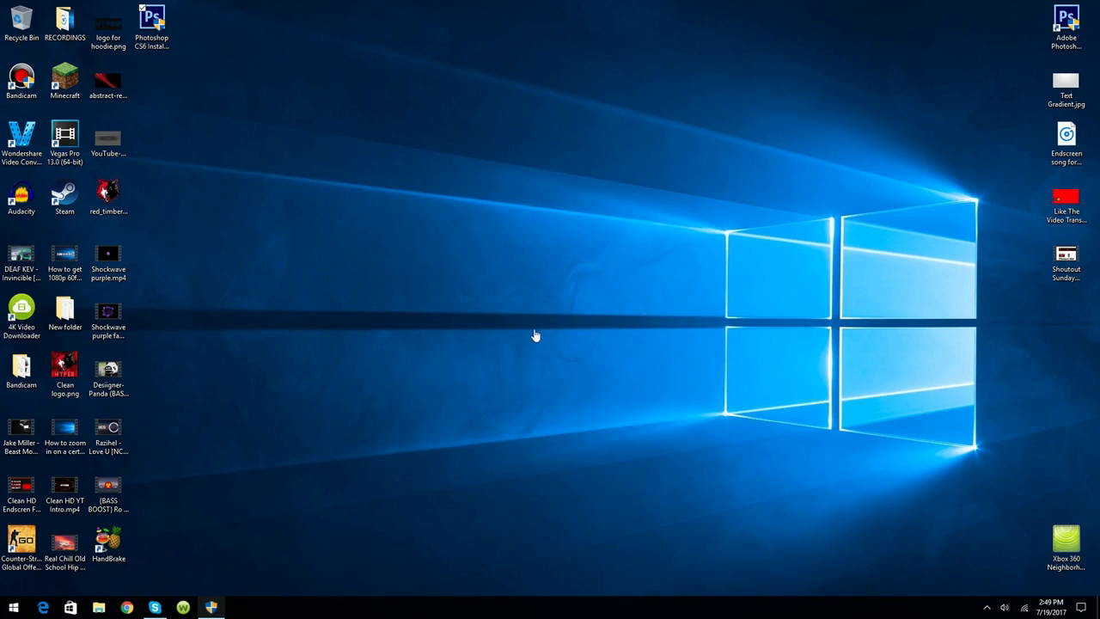
mouse_move(583, 361)
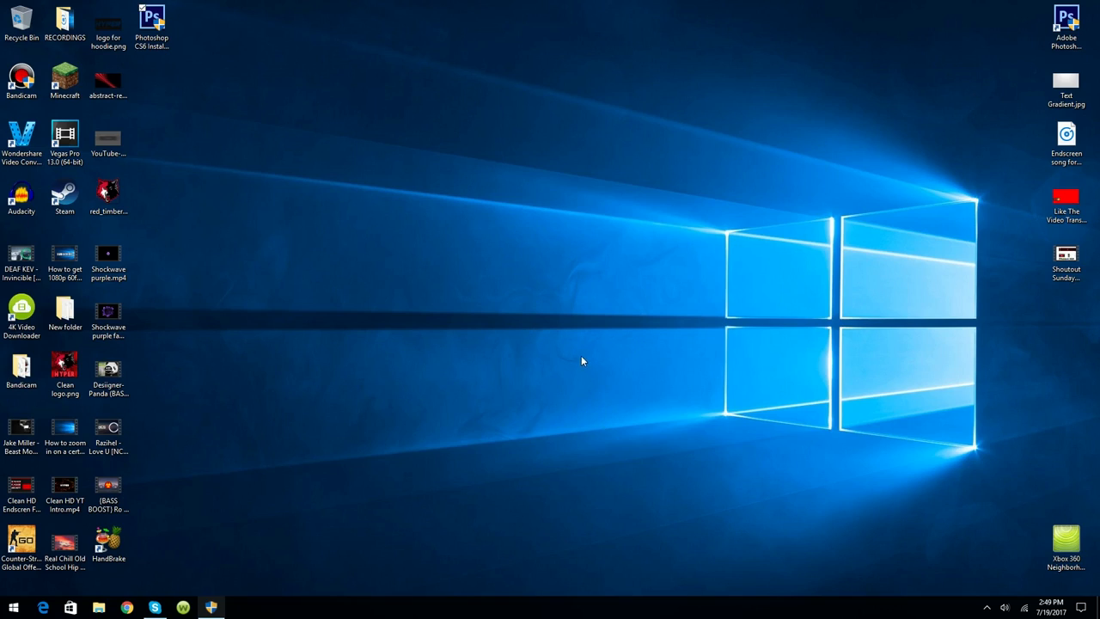
mouse_move(619, 414)
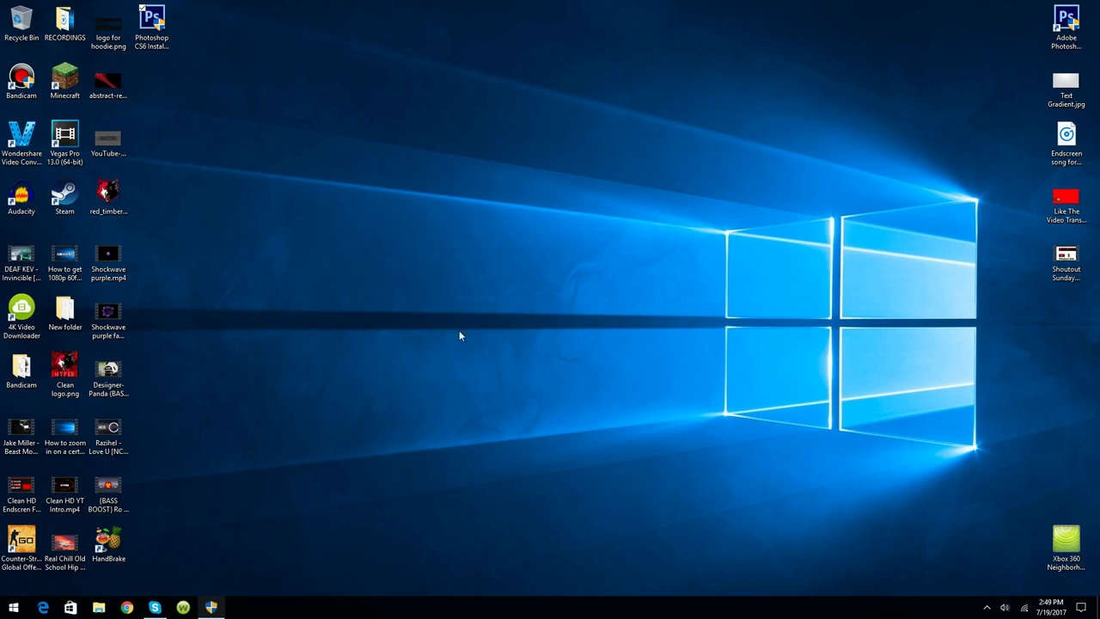
mouse_move(615, 415)
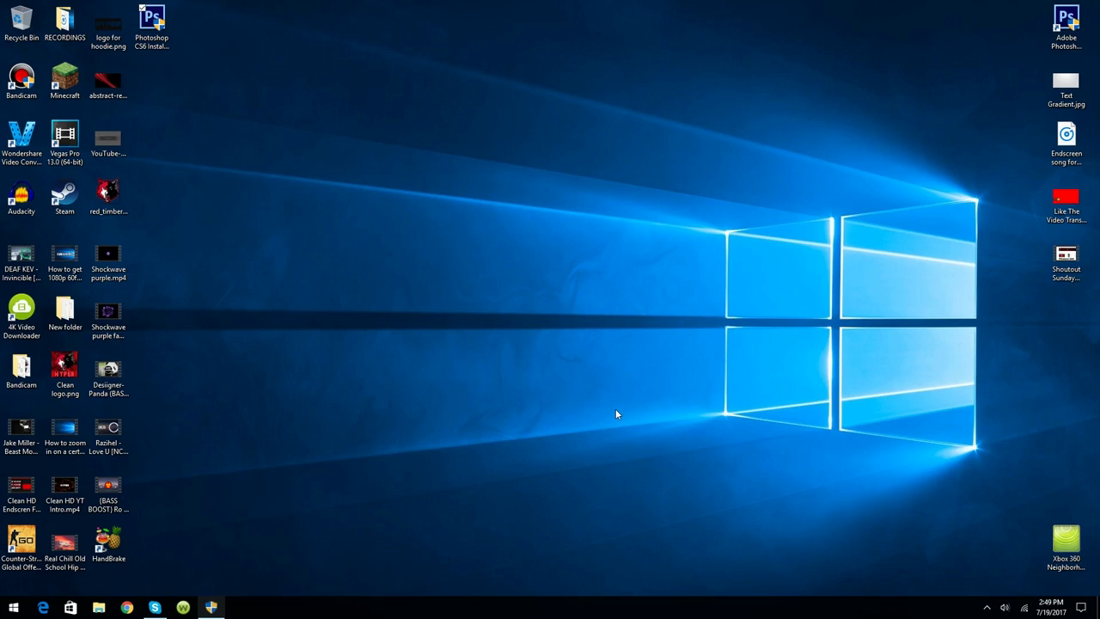
mouse_move(509, 299)
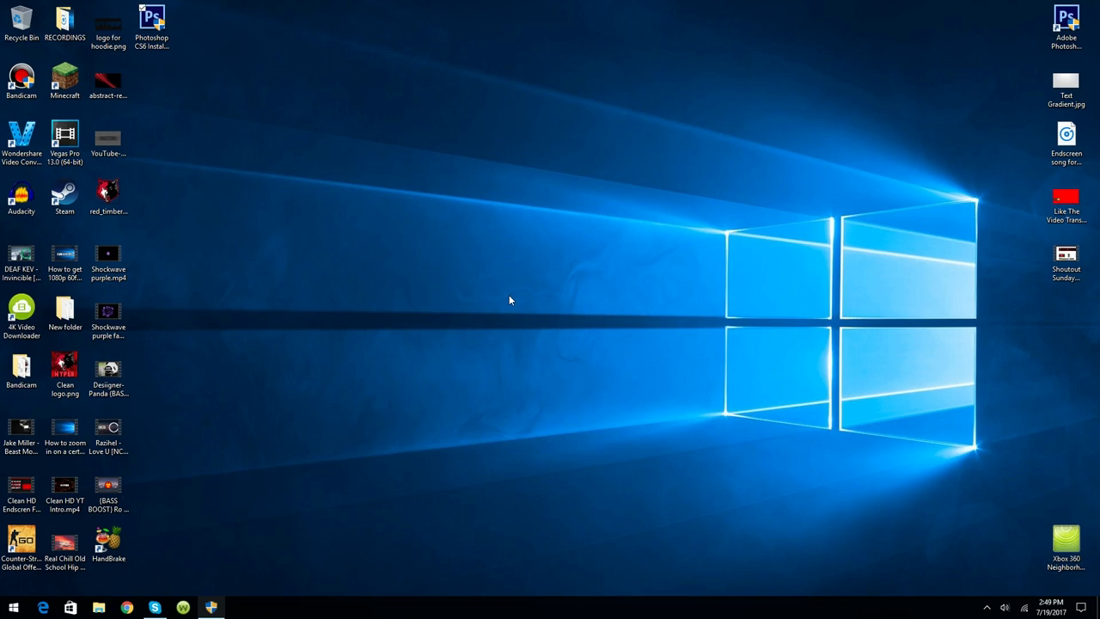
mouse_move(617, 261)
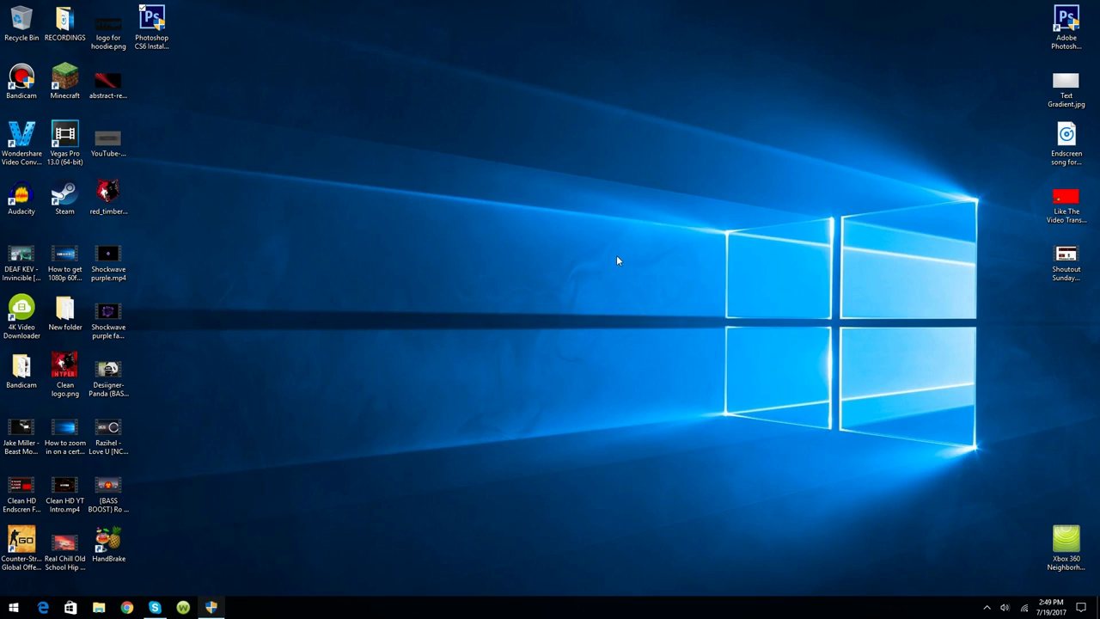
mouse_move(567, 286)
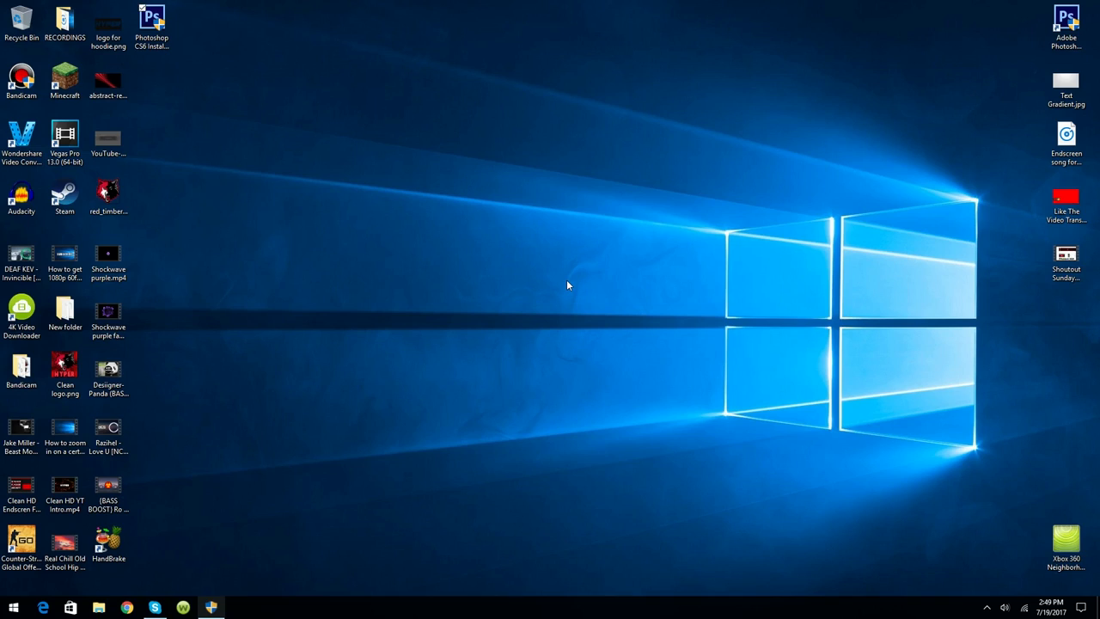
mouse_move(588, 286)
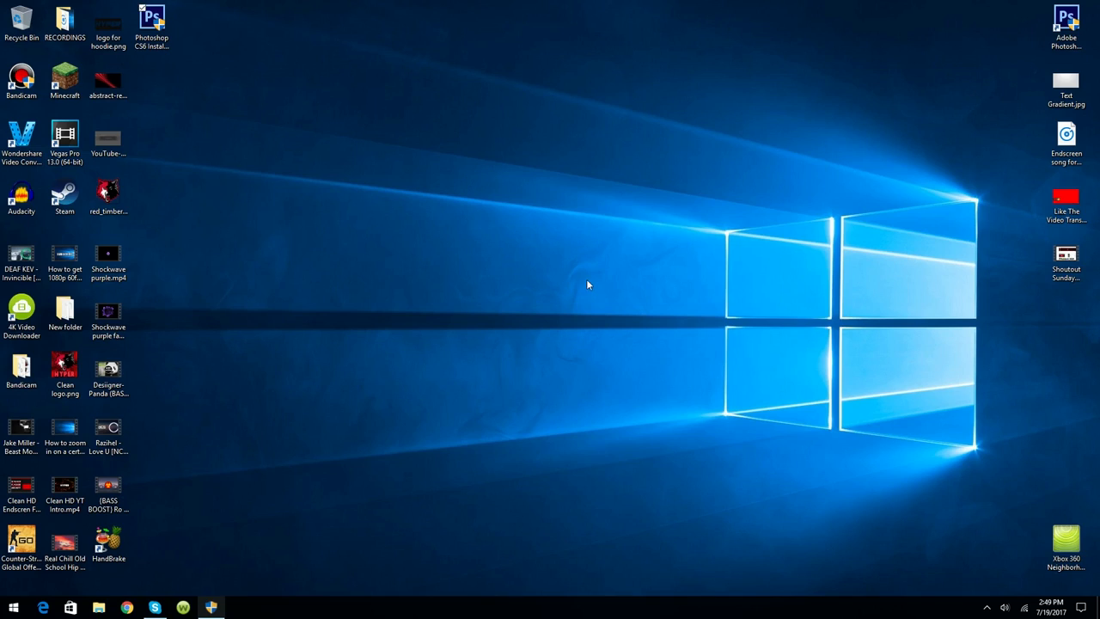
mouse_move(657, 316)
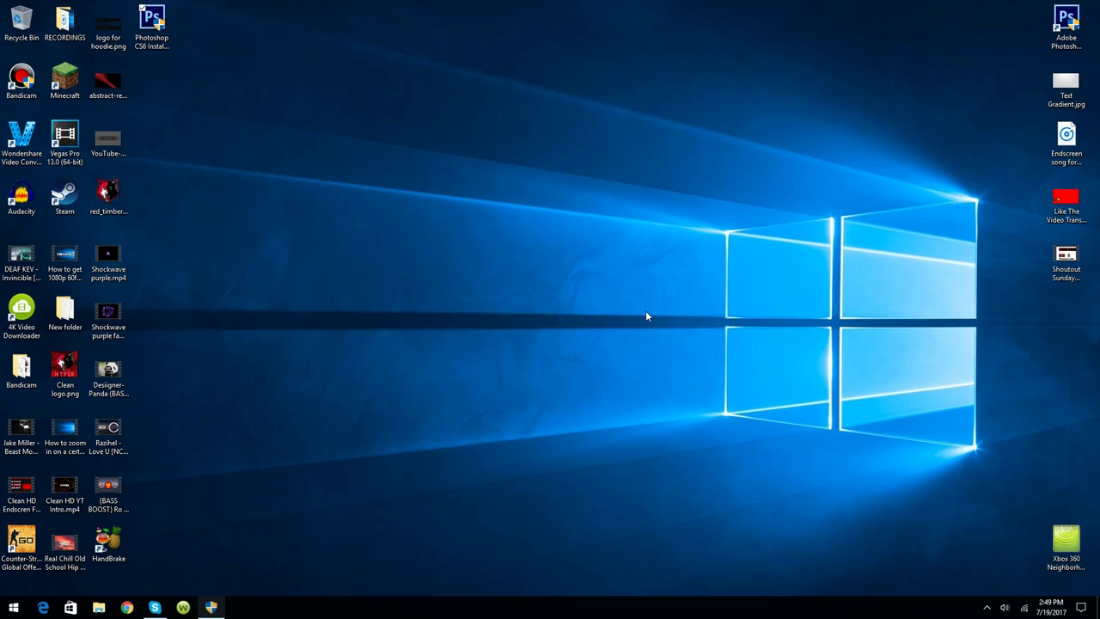
mouse_move(631, 318)
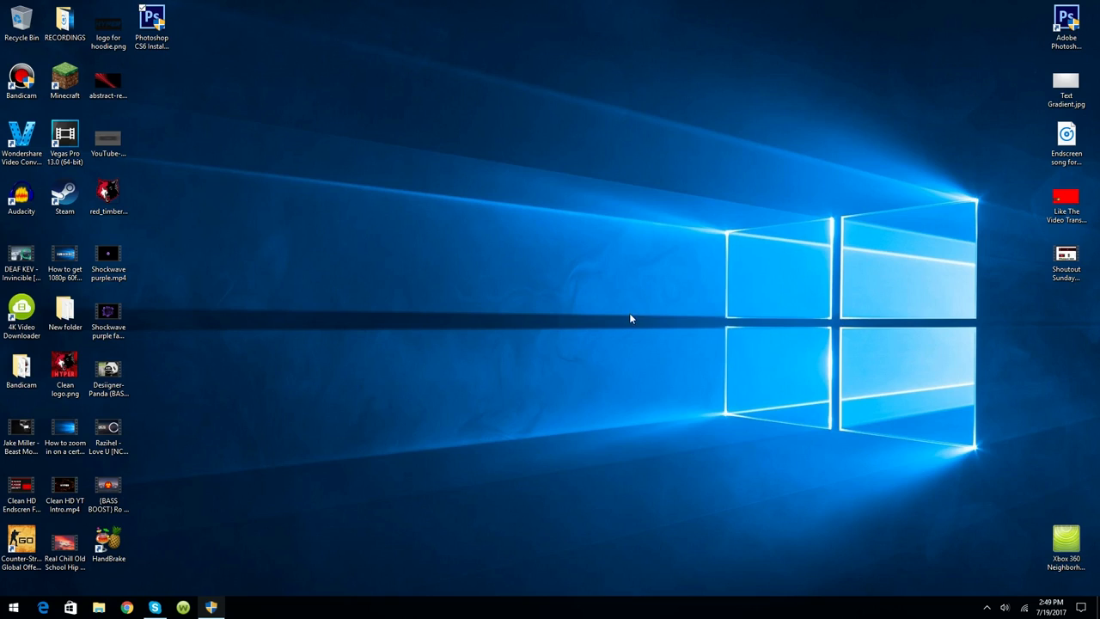
mouse_move(519, 201)
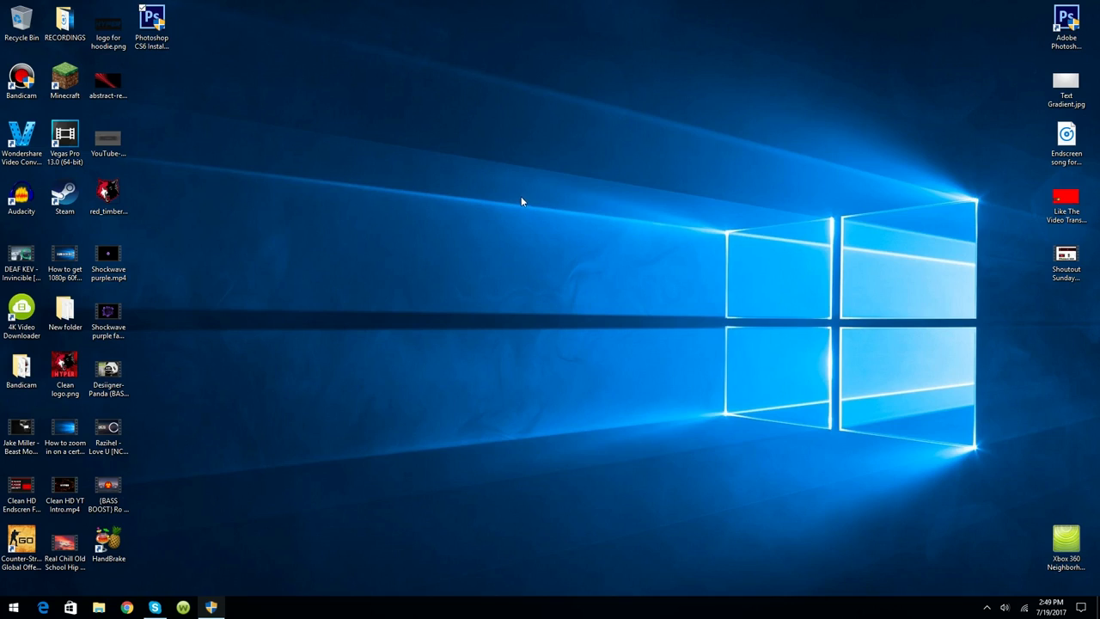
mouse_move(552, 234)
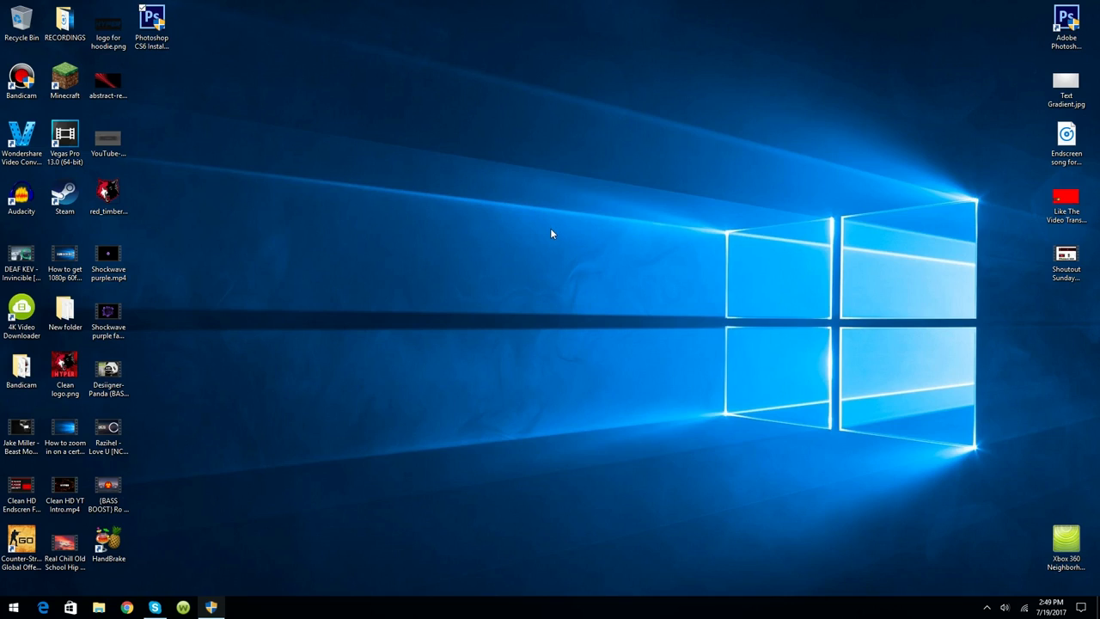
mouse_move(519, 310)
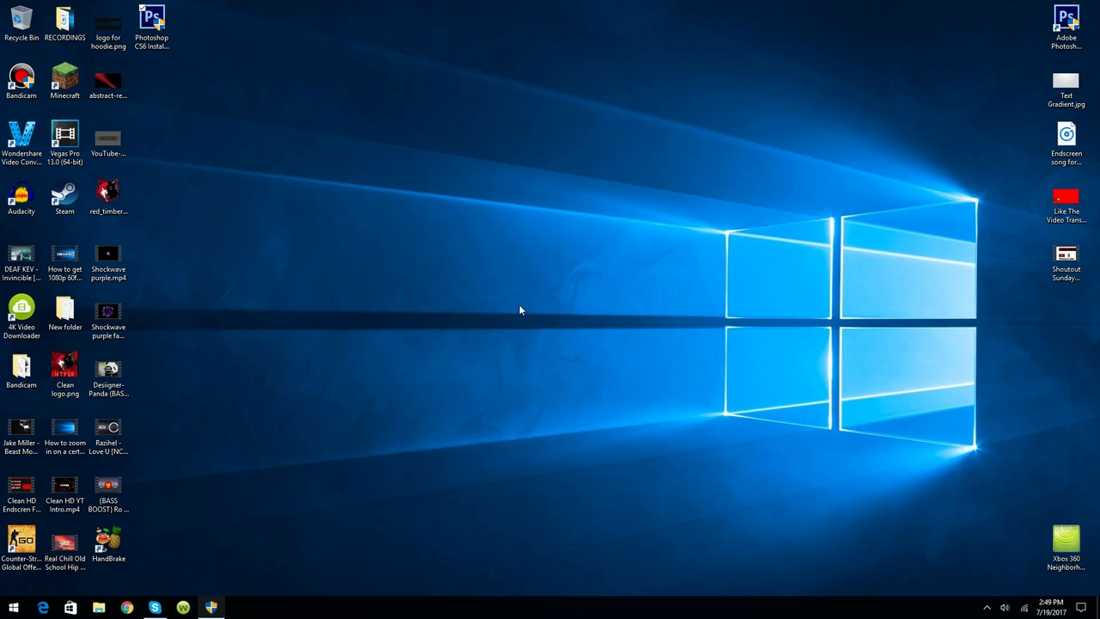
mouse_move(614, 409)
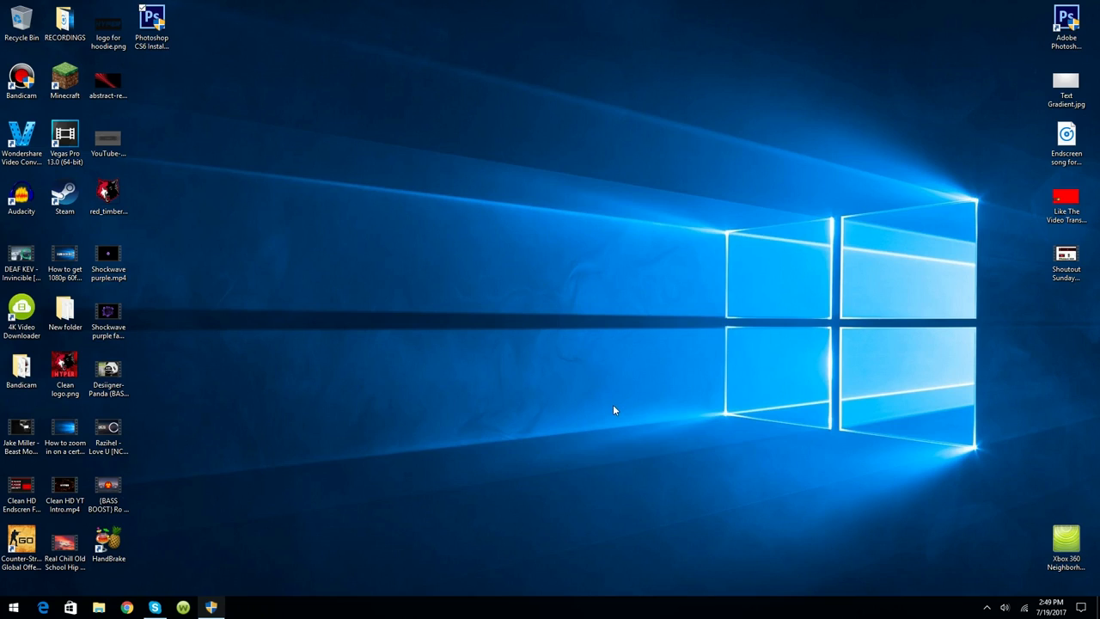
mouse_move(584, 129)
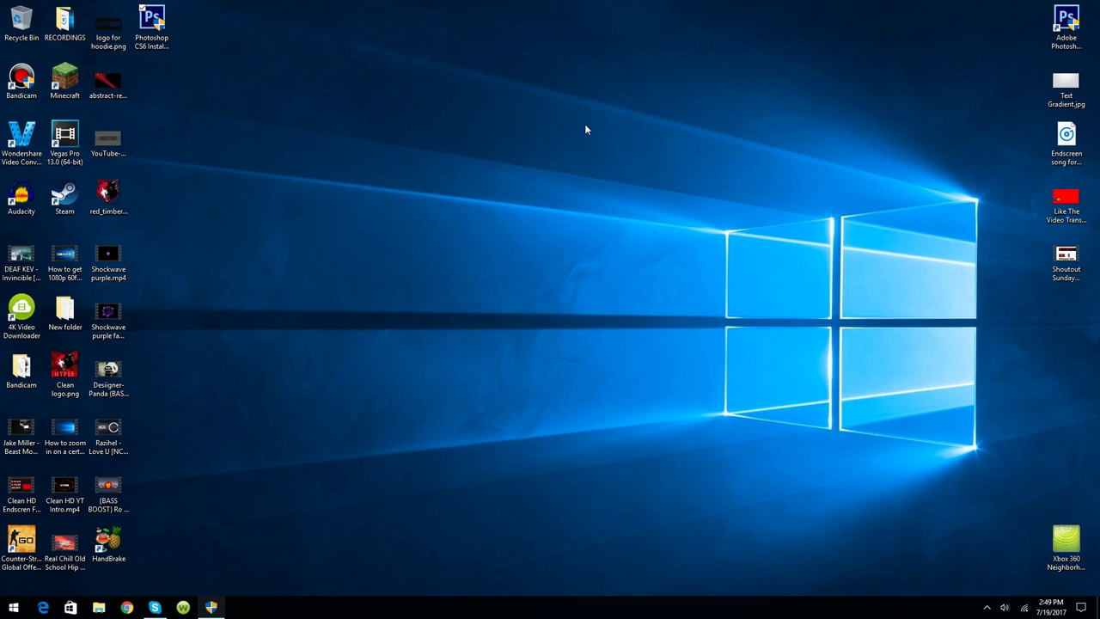
mouse_move(1075, 94)
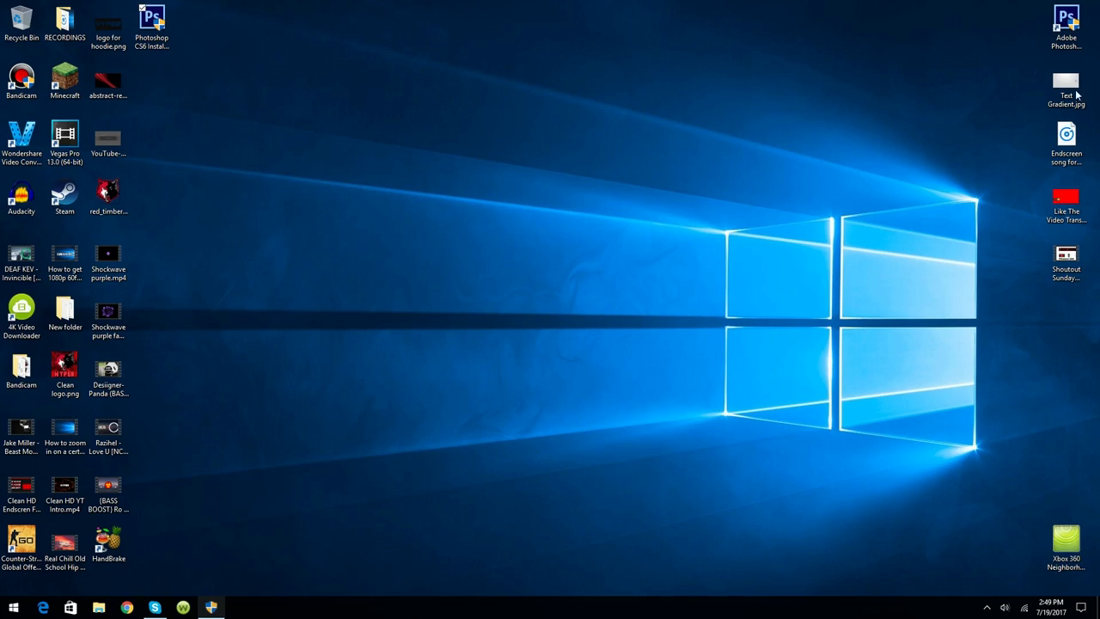
mouse_move(948, 72)
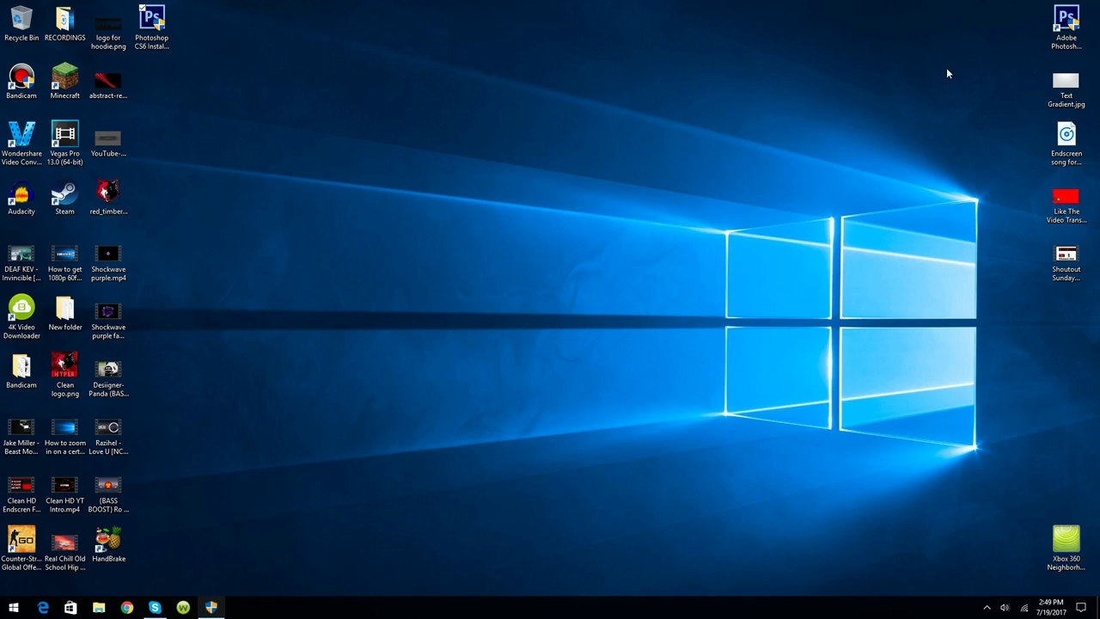
mouse_move(148, 77)
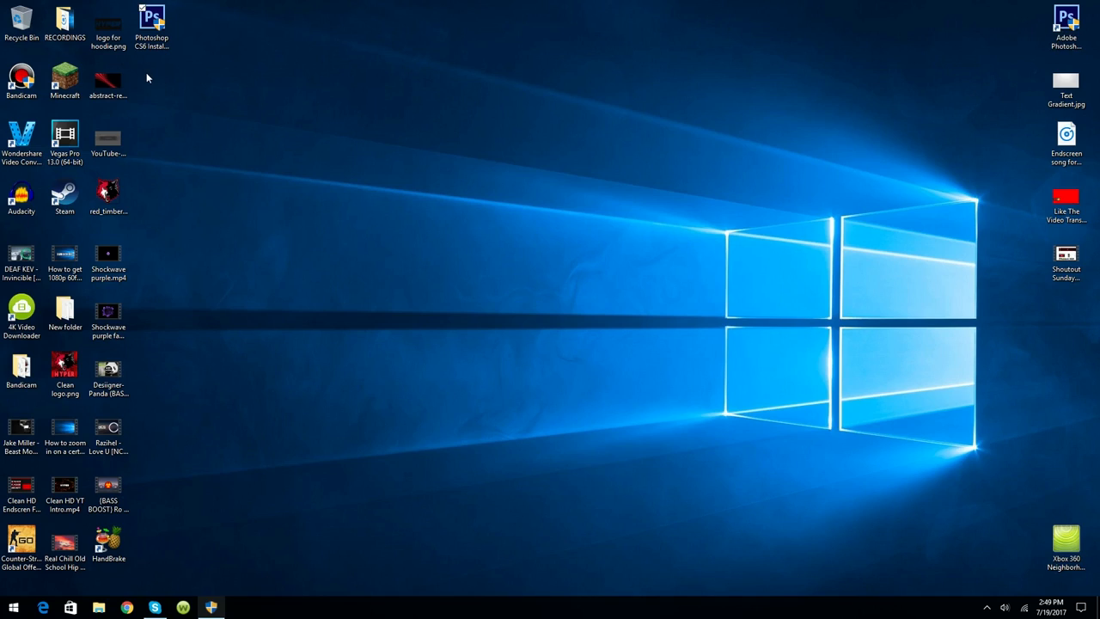
mouse_move(141, 69)
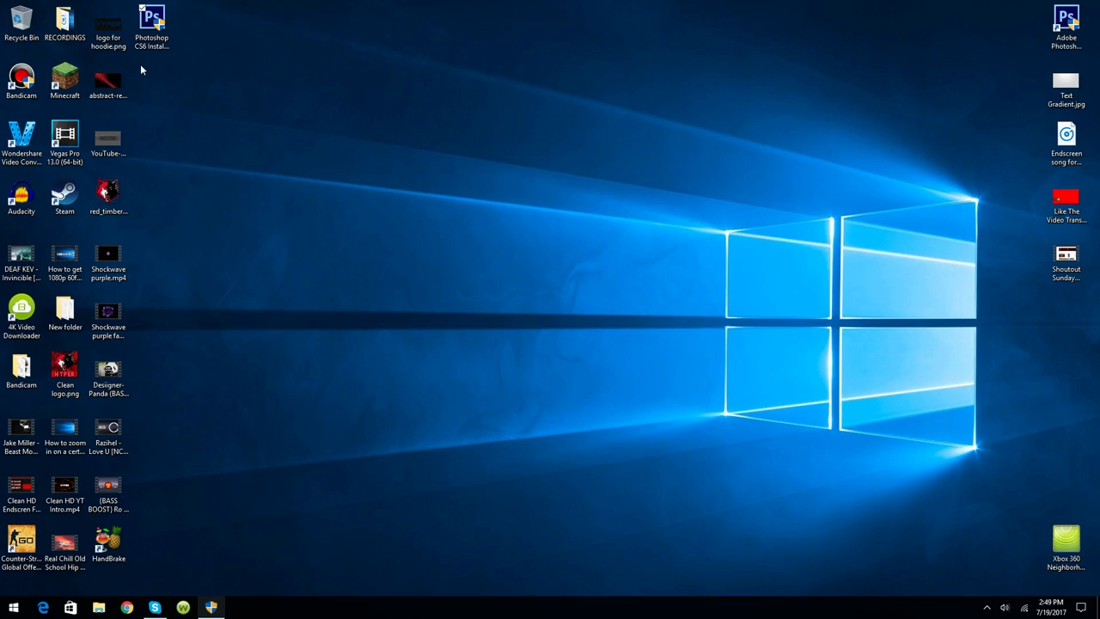
mouse_move(1076, 38)
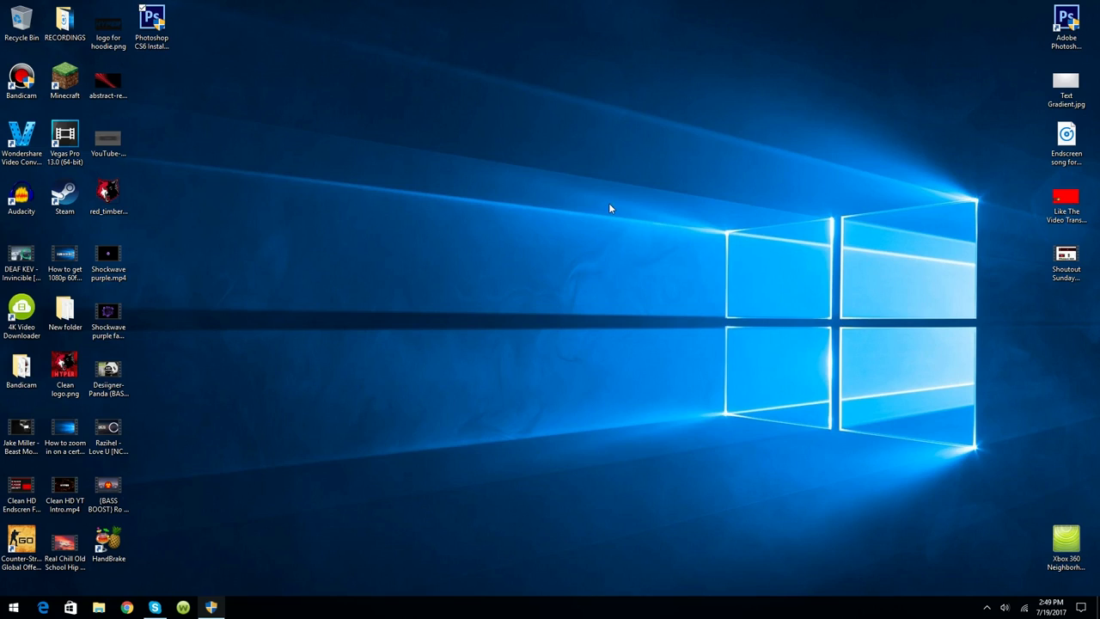
mouse_move(565, 352)
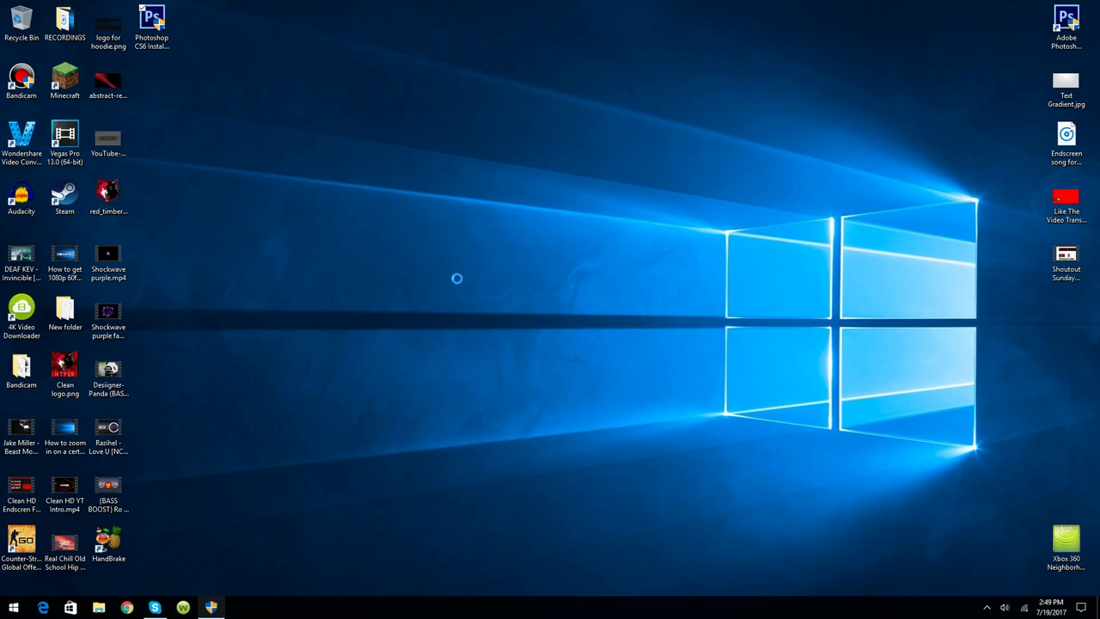
mouse_move(495, 246)
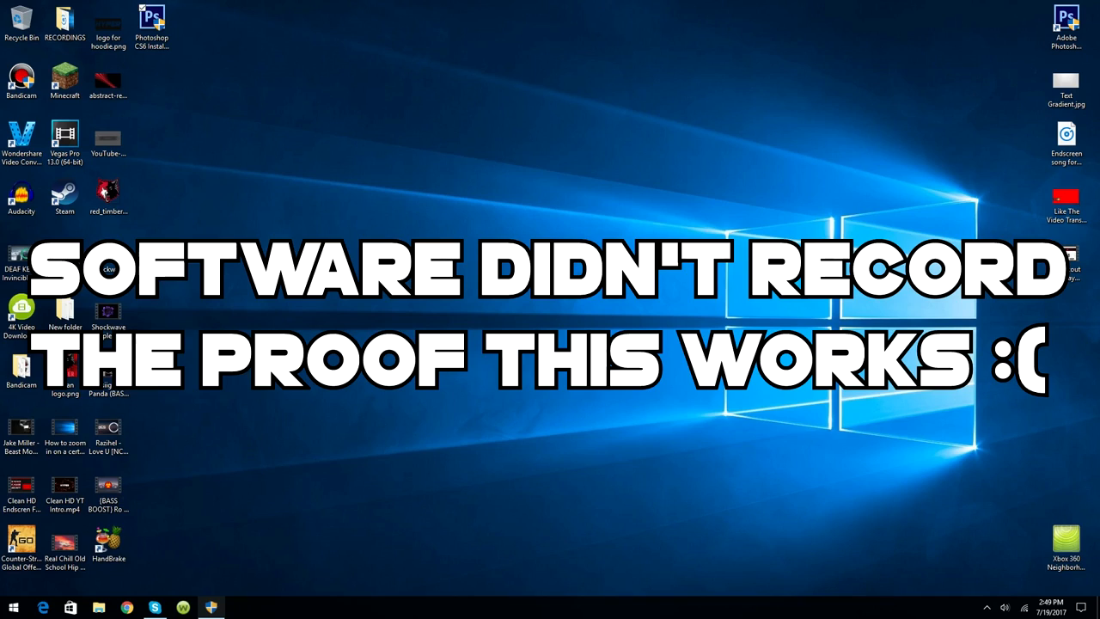
mouse_move(244, 581)
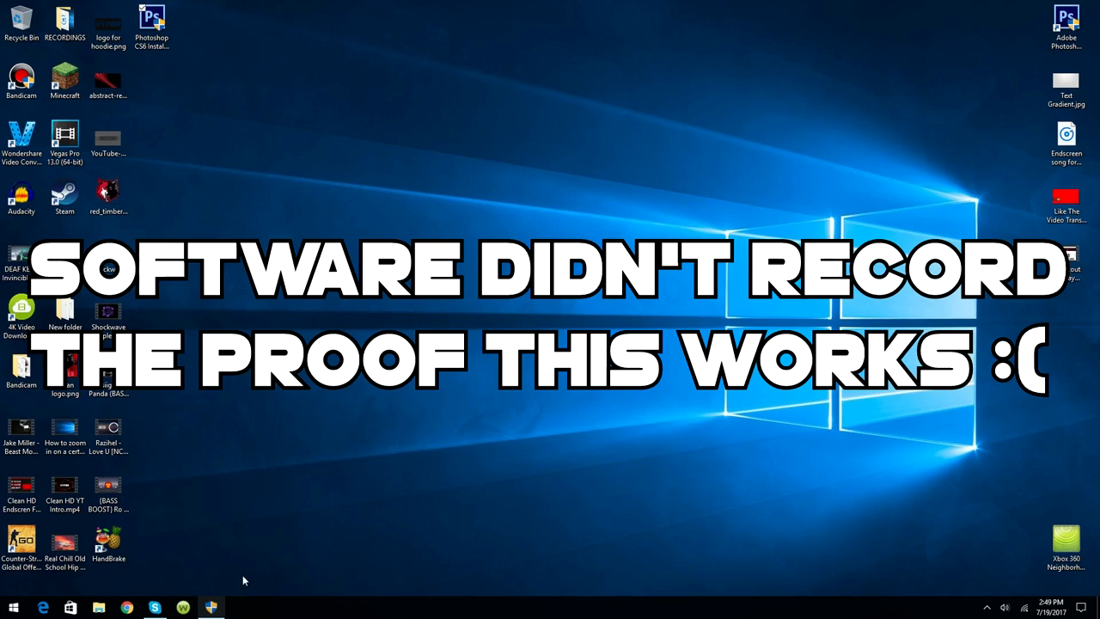
mouse_move(607, 69)
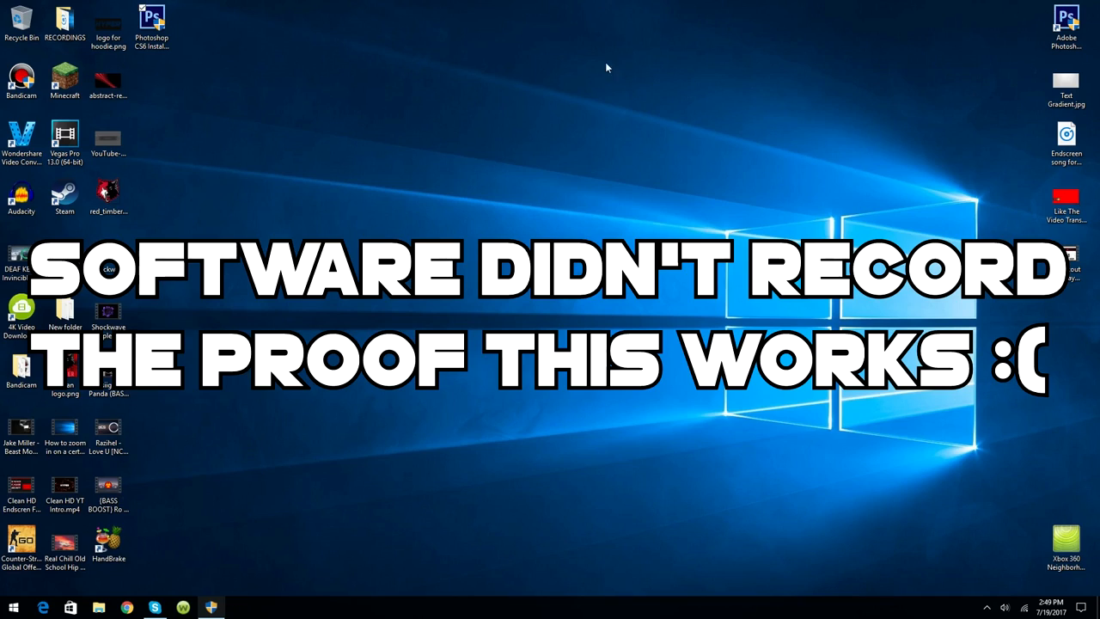
mouse_move(621, 75)
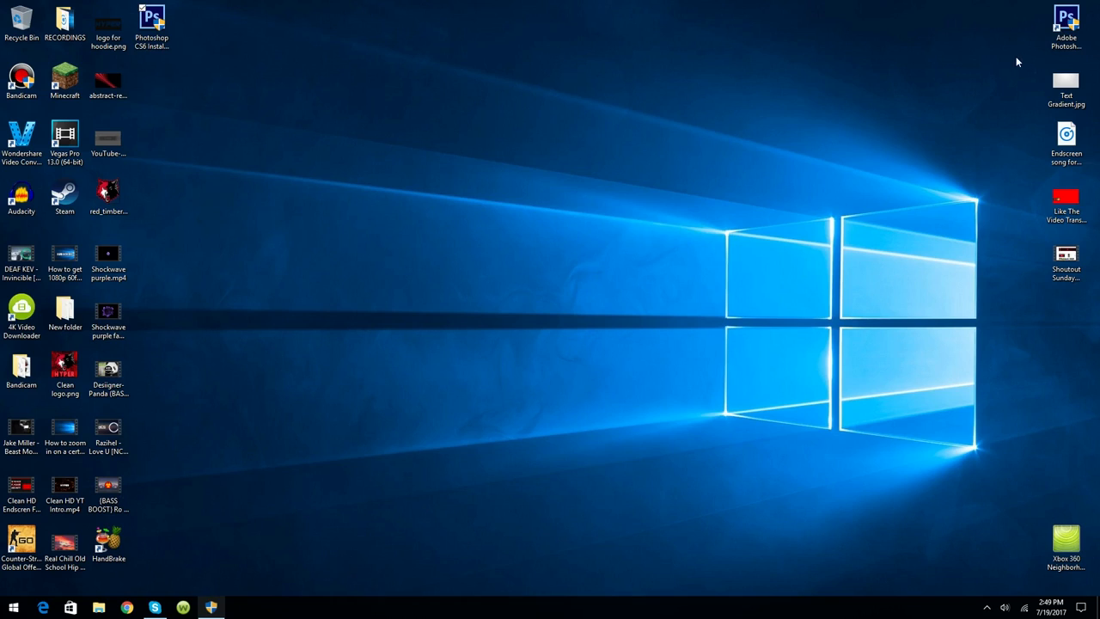
mouse_move(547, 440)
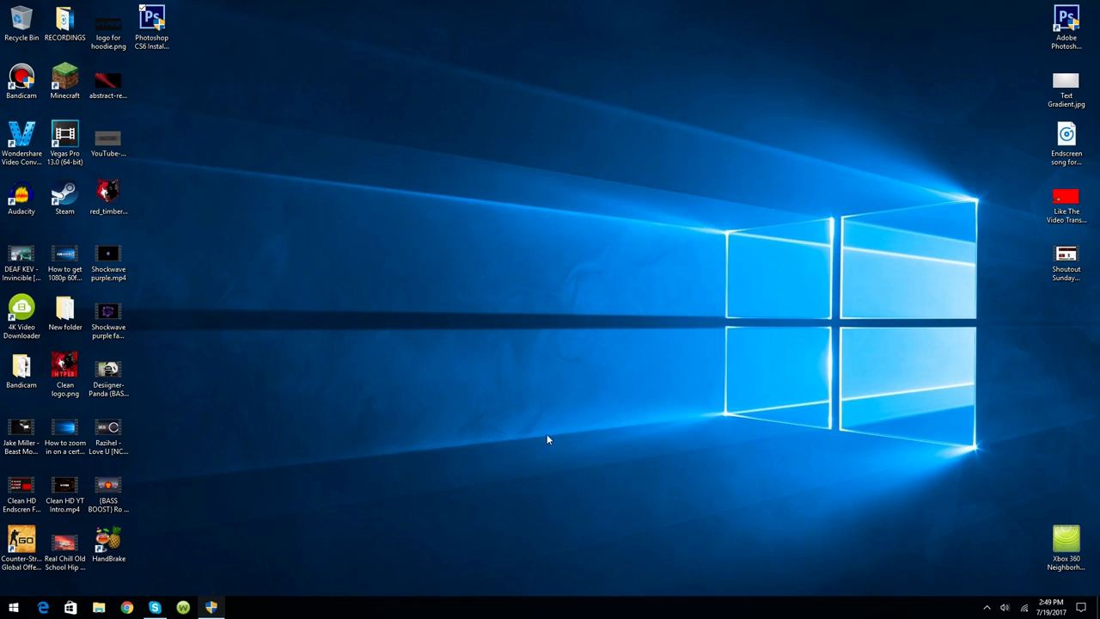
mouse_move(502, 443)
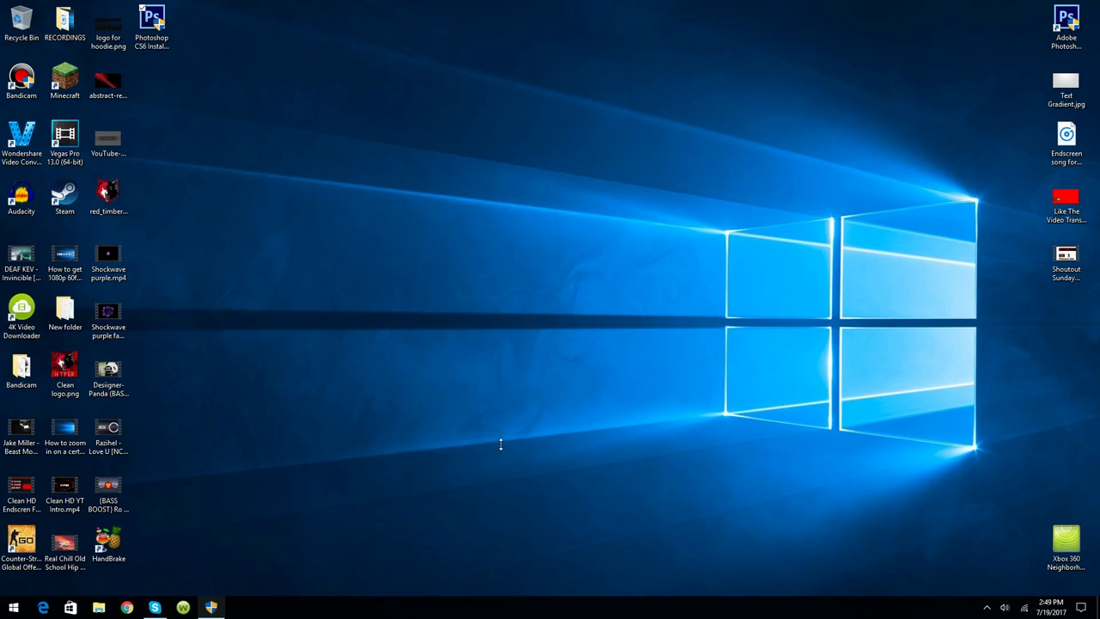
mouse_move(466, 536)
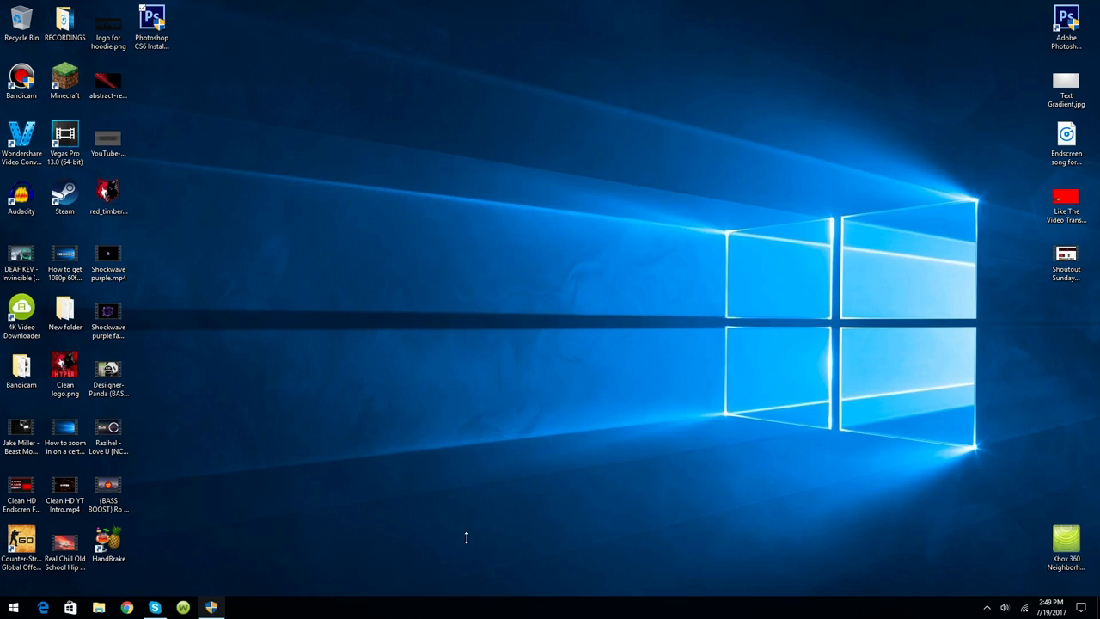
mouse_move(492, 97)
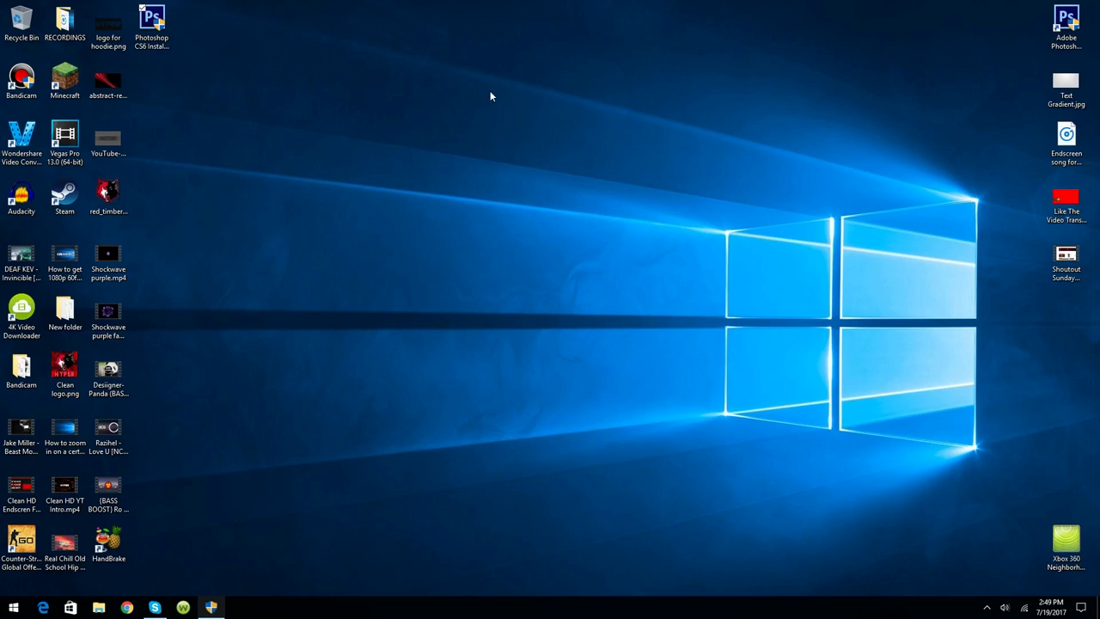
mouse_move(519, 89)
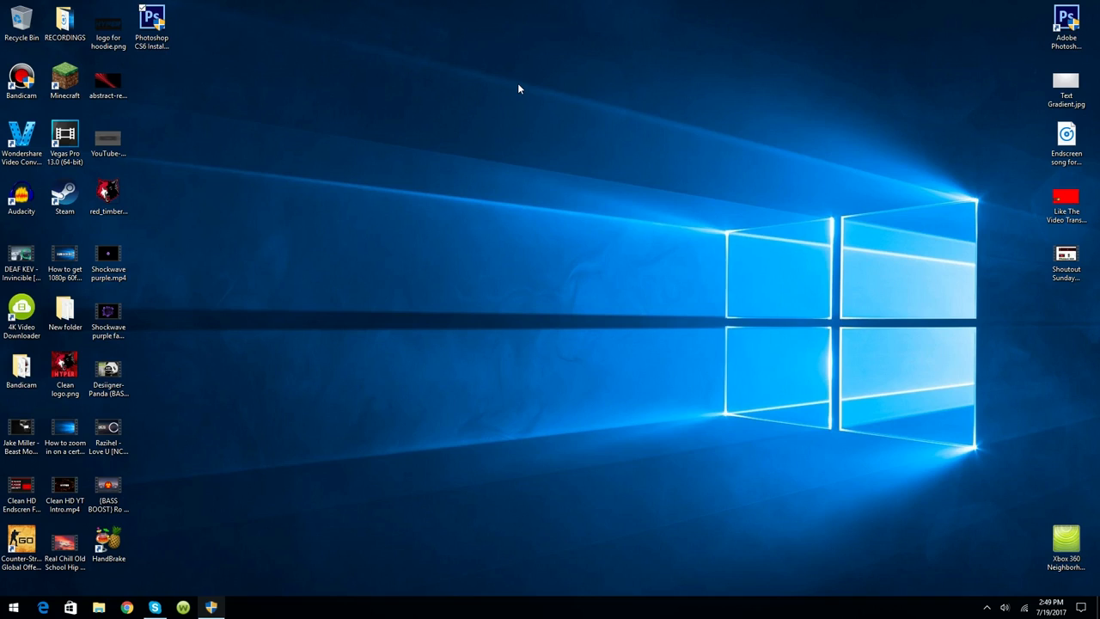